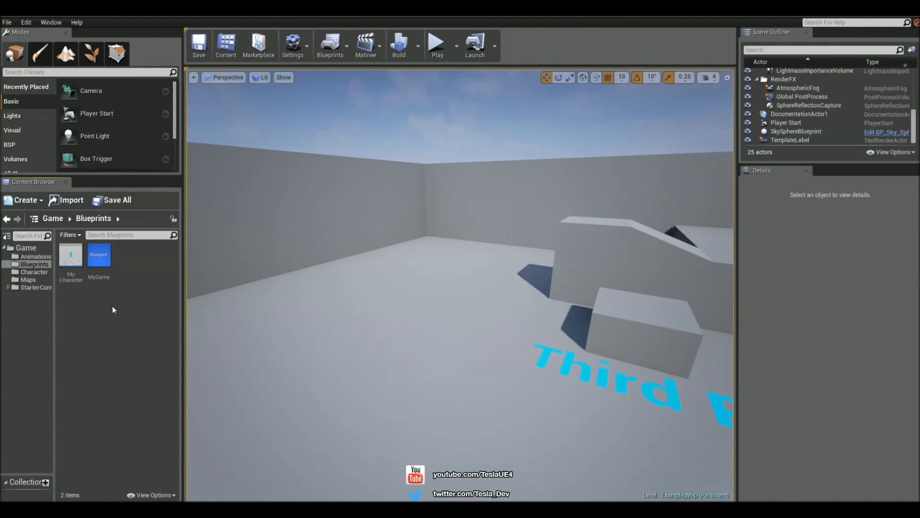
- Create a Character blueprint named AI from the Blueprints folder context menu and open it
{"action": "right_click", "coordinate": [99, 254]}
{"action": "type", "text": "AI"}
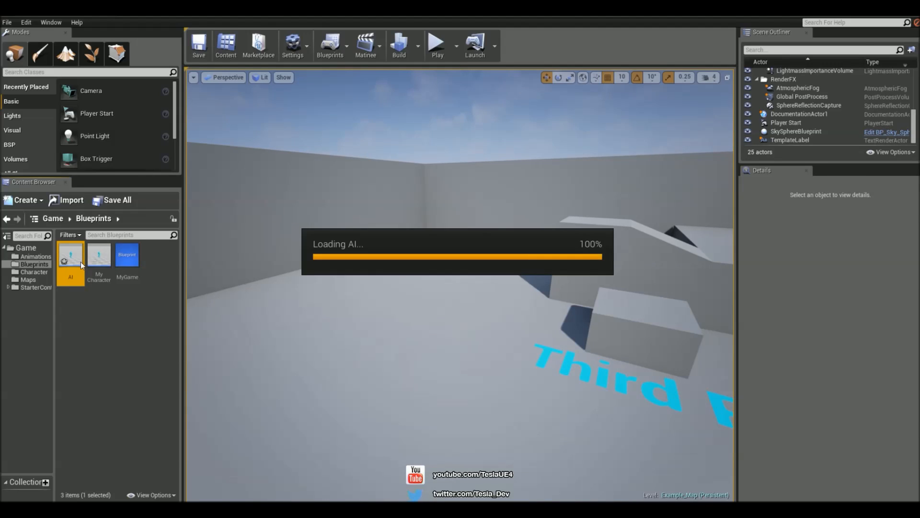
{"action": "double_click", "coordinate": [70, 254]}
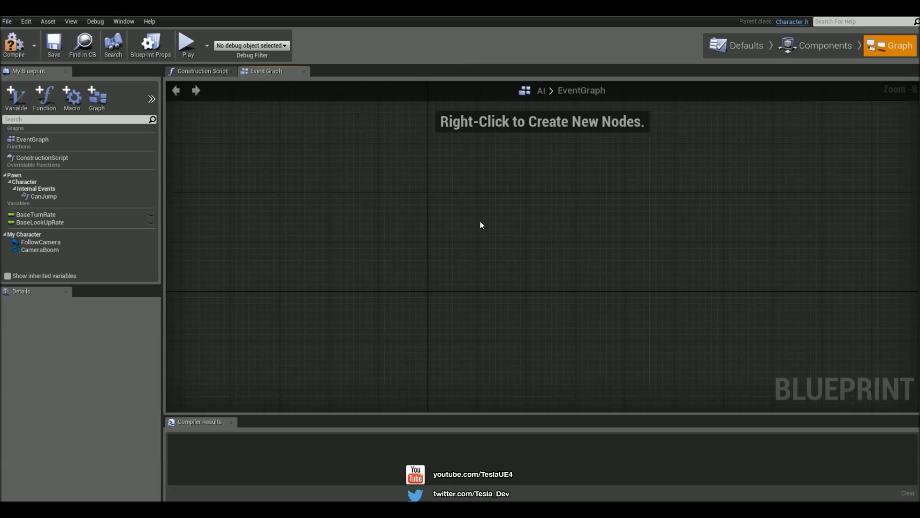
- Add a float variable named Health, compile, and give it a default of 100
{"action": "left_click", "coordinate": [15, 97]}
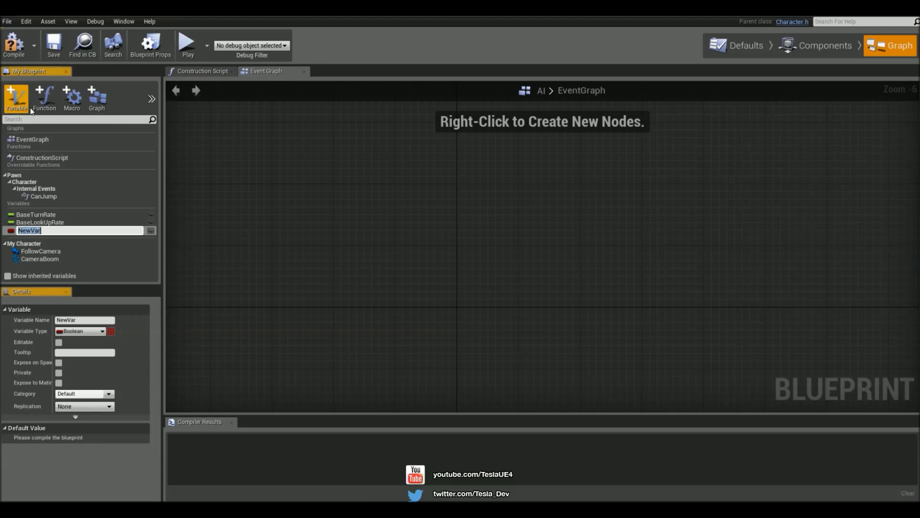
{"action": "type", "text": "Health"}
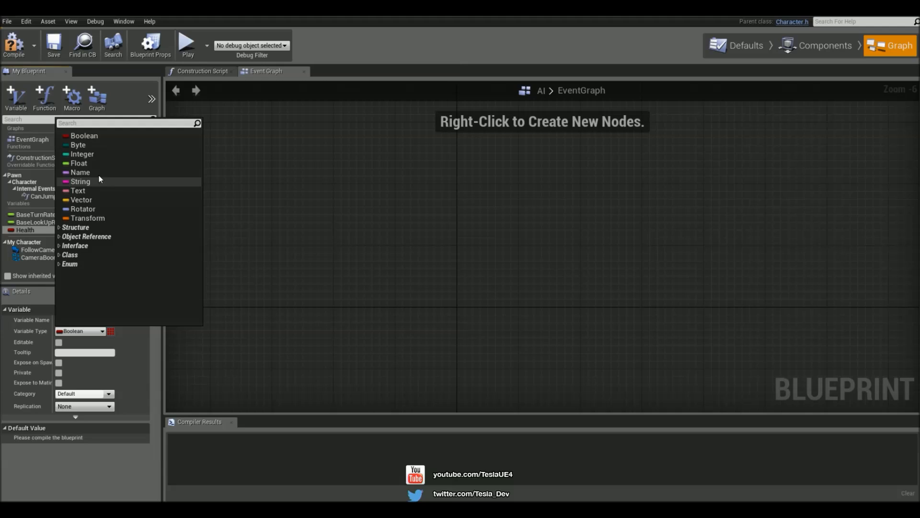
{"action": "left_click", "coordinate": [78, 163]}
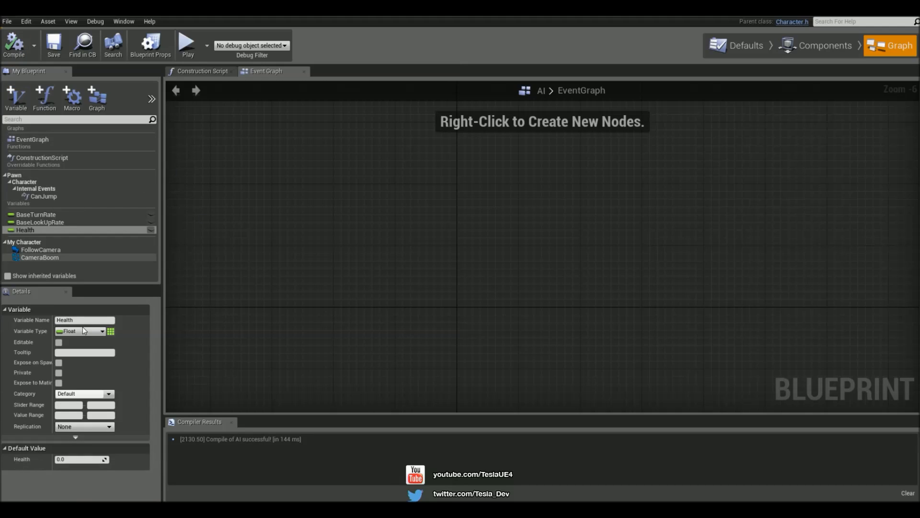
{"action": "type", "text": "100"}
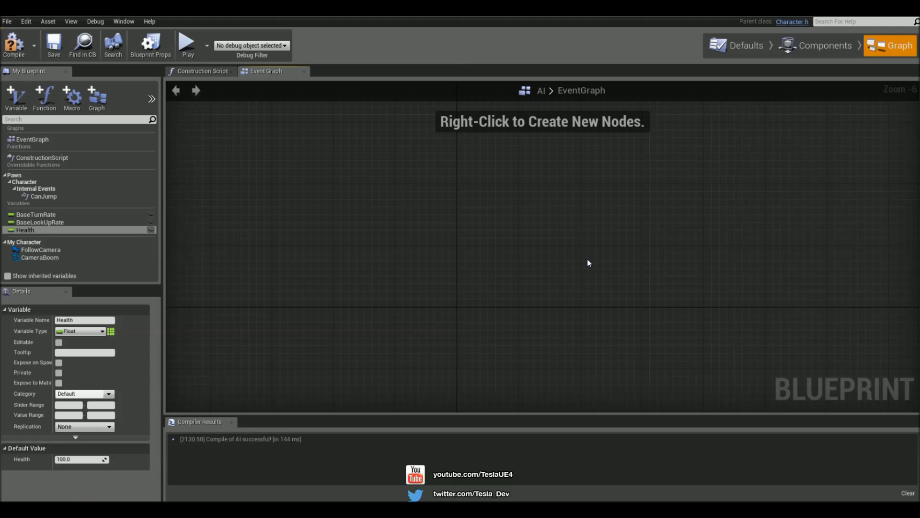
{"action": "left_click", "coordinate": [823, 46]}
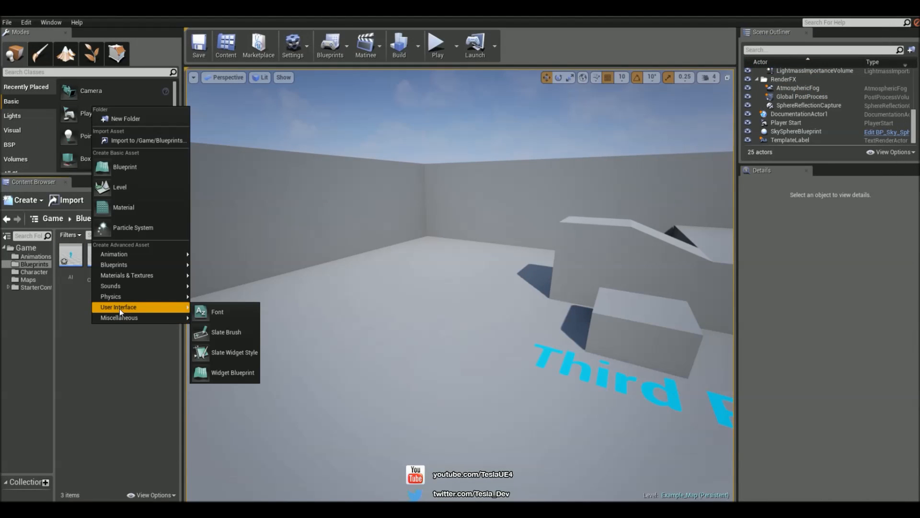
- Create a Widget Blueprint from the User Interface menu and open it in the Designer
{"action": "left_click", "coordinate": [232, 372]}
{"action": "type", "text": "AIHeal"}
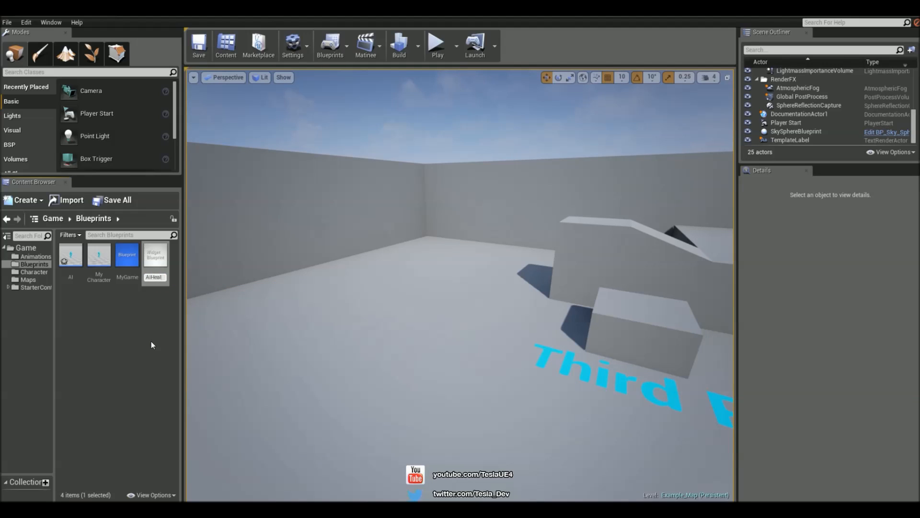
{"action": "double_click", "coordinate": [154, 254]}
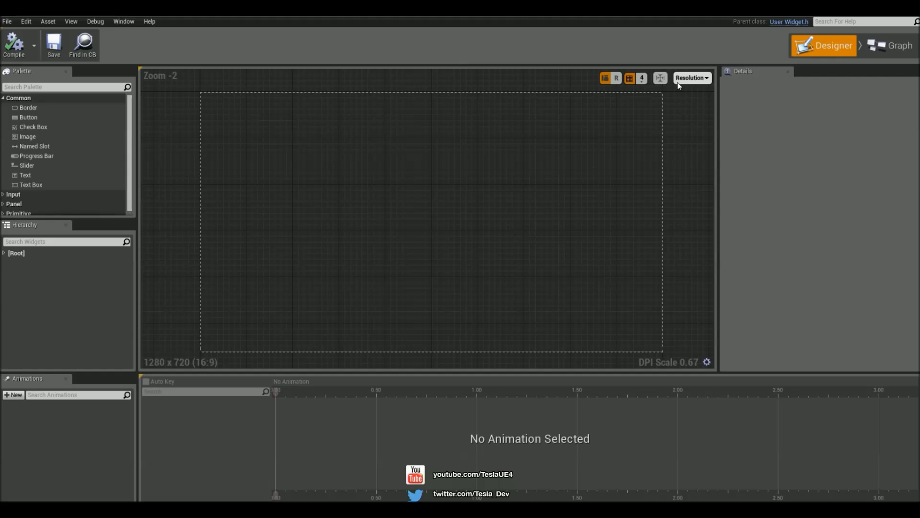
- Set a custom 500×500 preview size and change the text block to read Health
{"action": "left_click", "coordinate": [691, 78]}
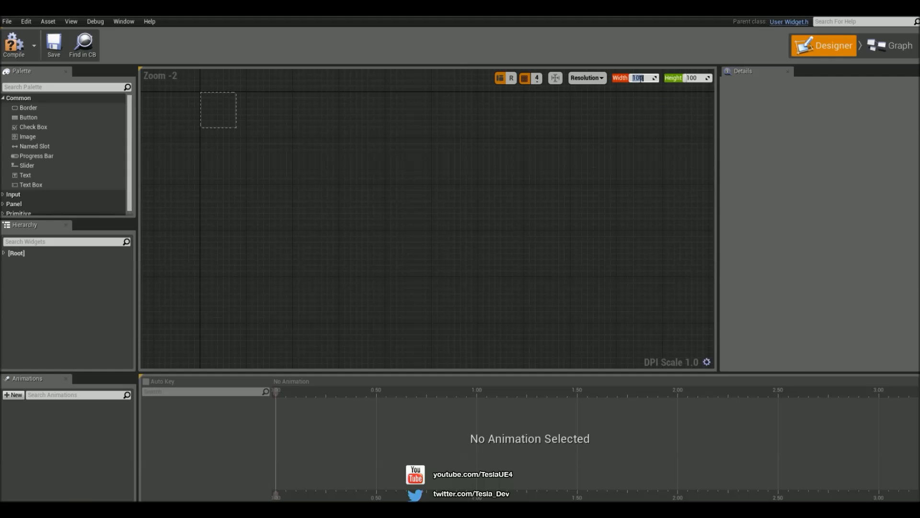
{"action": "type", "text": "500"}
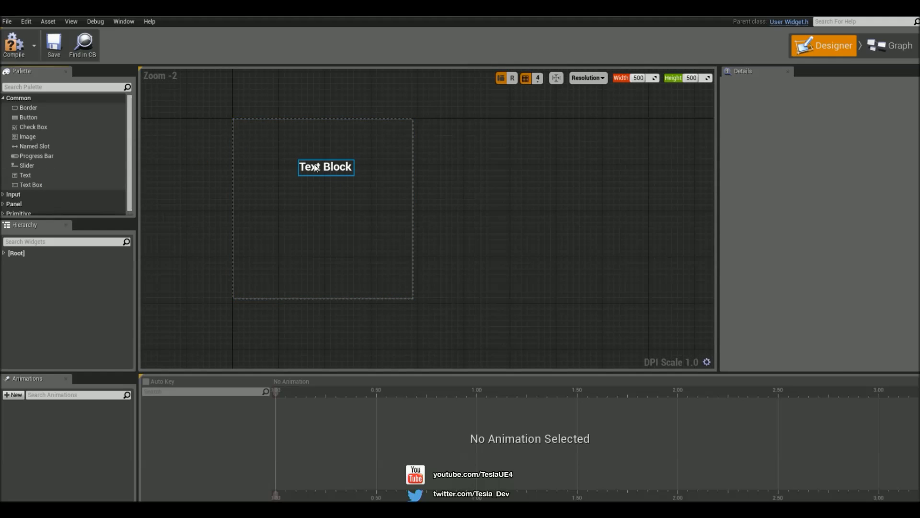
{"action": "left_click", "coordinate": [325, 167]}
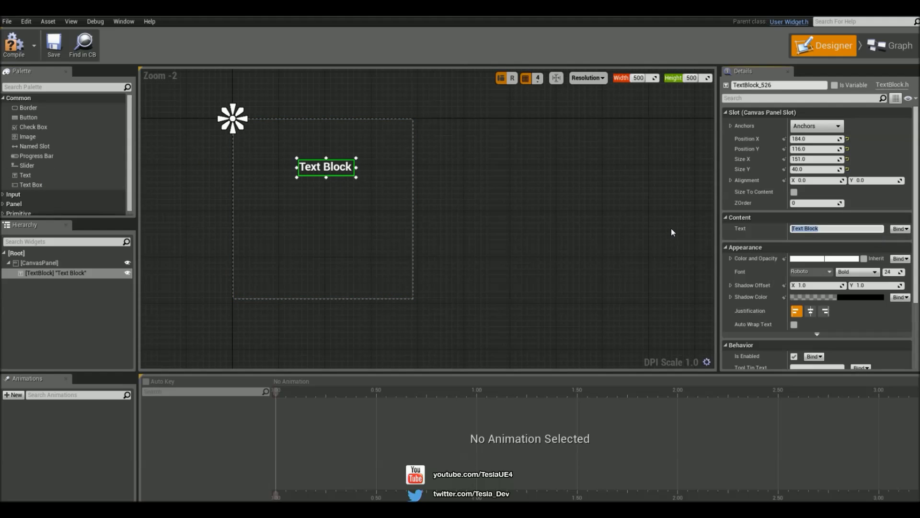
{"action": "type", "text": "Health"}
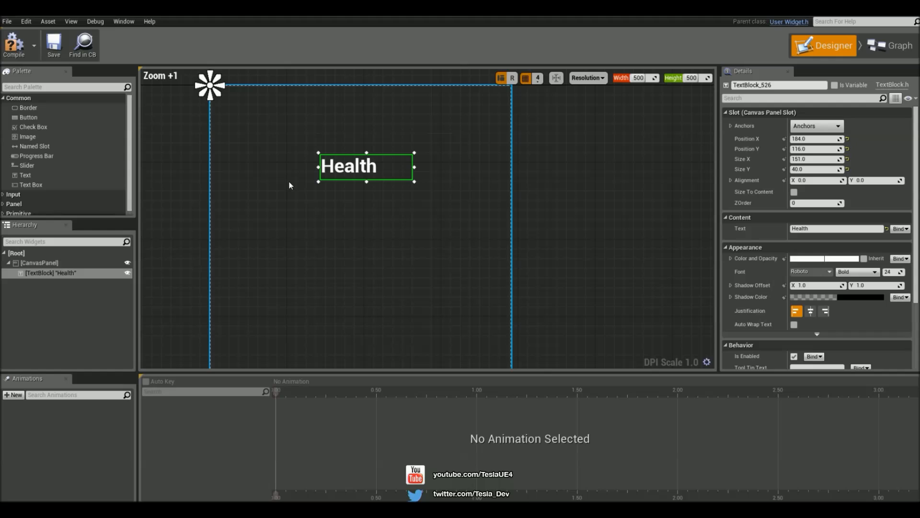
- Move the Health label up, add an enlarged progress bar below it, and set Percent to 0.0
{"action": "left_click_drag", "start_coordinate": [365, 166], "coordinate": [384, 180]}
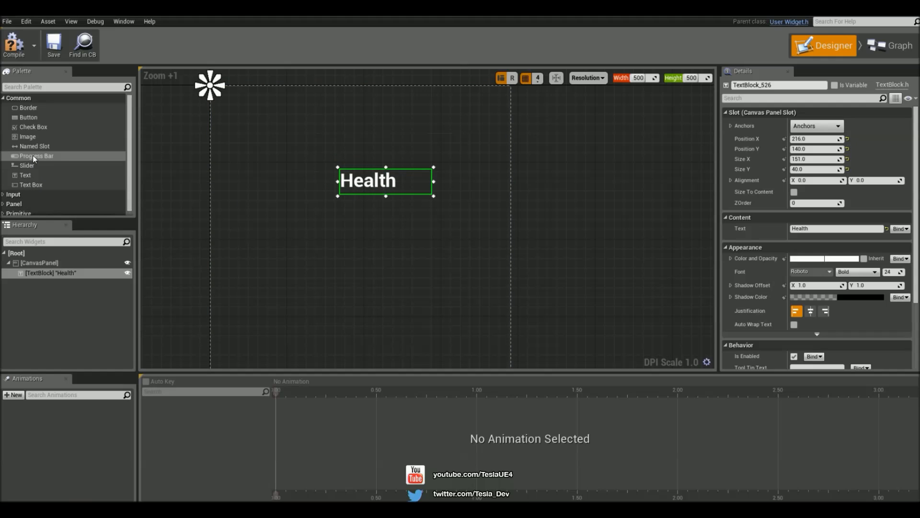
{"action": "left_click_drag", "start_coordinate": [36, 155], "coordinate": [290, 263]}
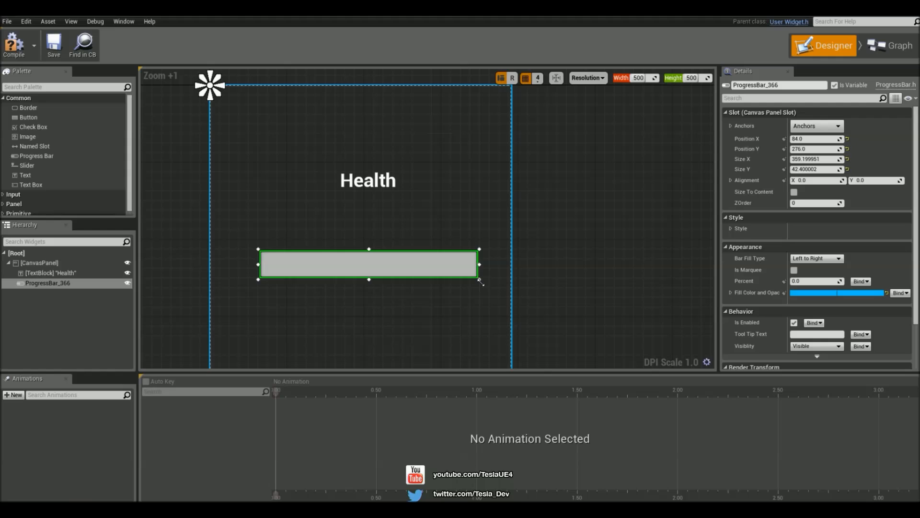
{"action": "left_click_drag", "start_coordinate": [481, 280], "coordinate": [469, 286]}
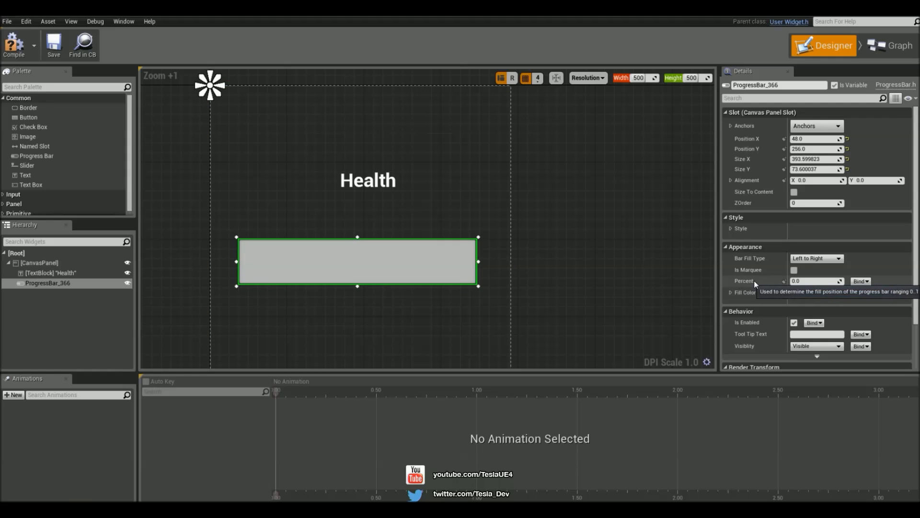
{"action": "type", "text": "0.168142"}
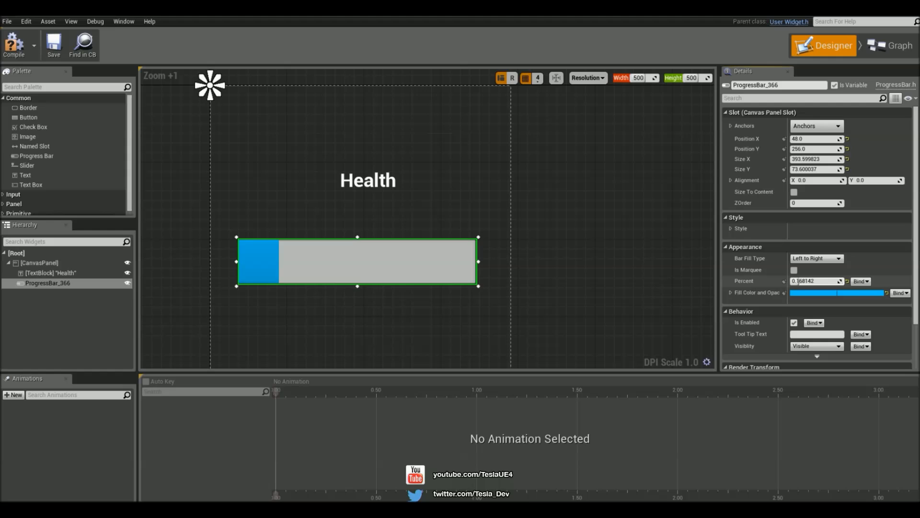
{"action": "type", "text": "0.690265"}
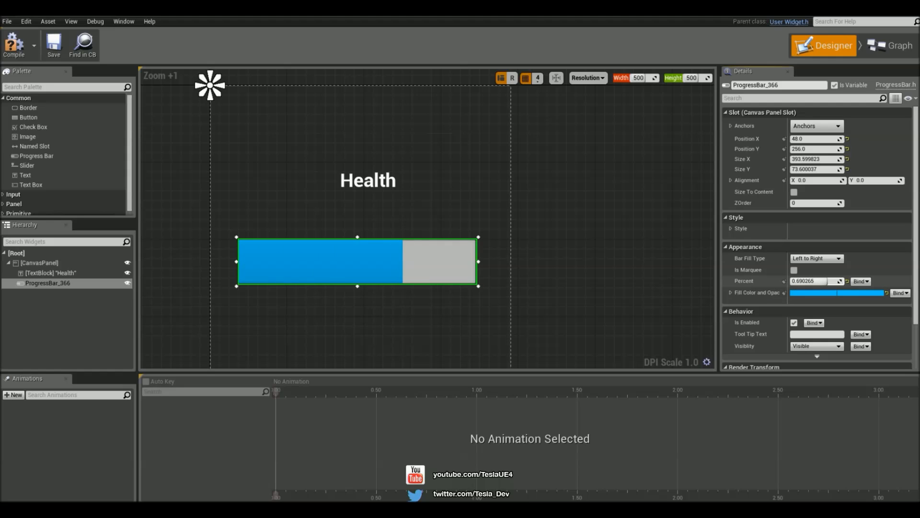
{"action": "type", "text": "0.0"}
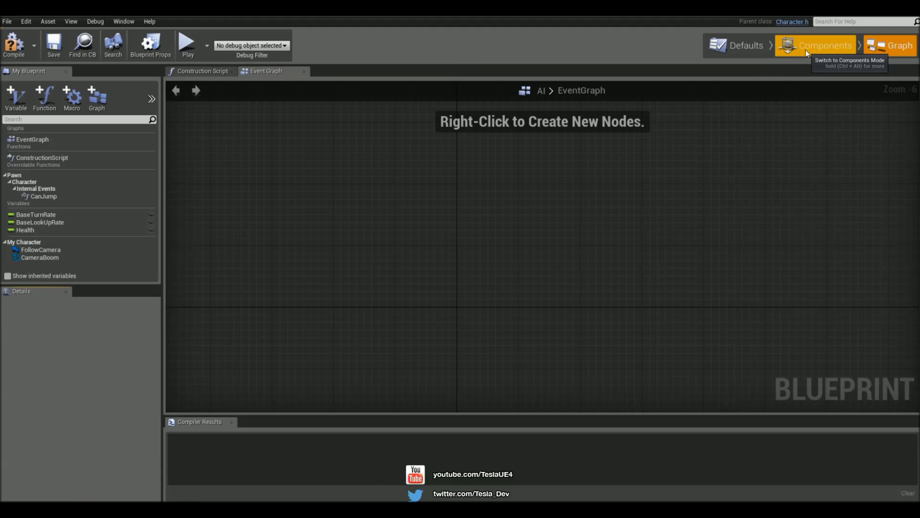
- Add a Widget component to the character displaying the AiHealth widget class
{"action": "left_click", "coordinate": [815, 46]}
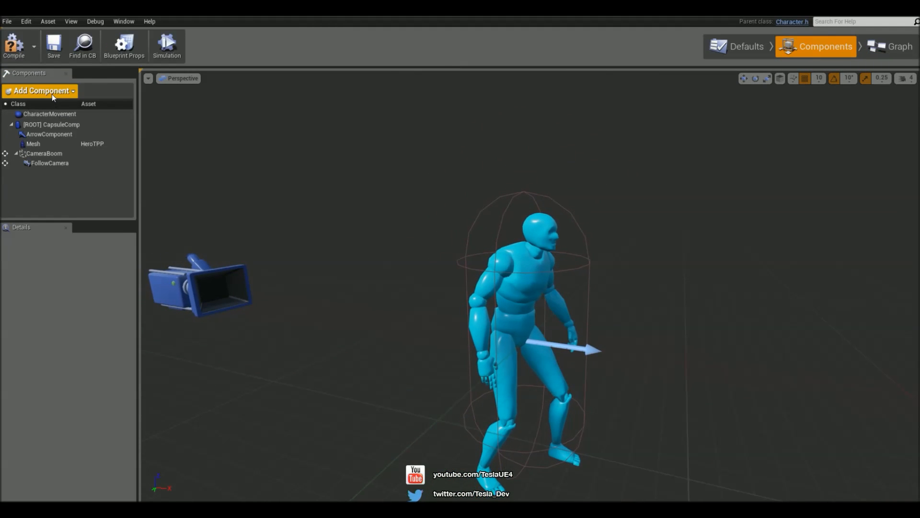
{"action": "left_click", "coordinate": [39, 91]}
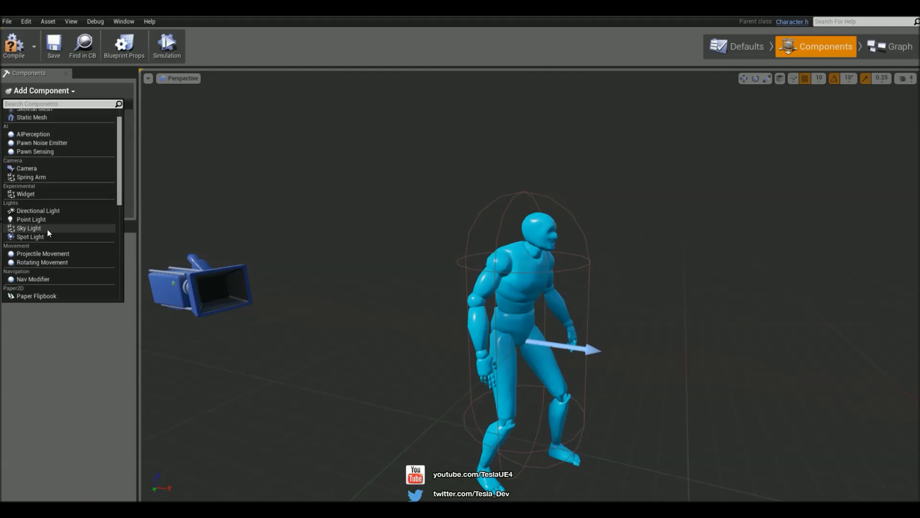
{"action": "left_click", "coordinate": [26, 194]}
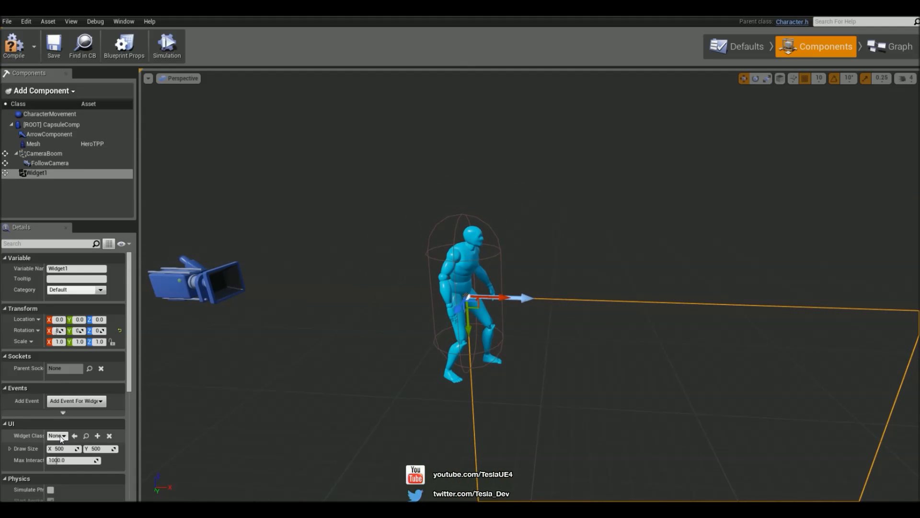
{"action": "left_click", "coordinate": [56, 434]}
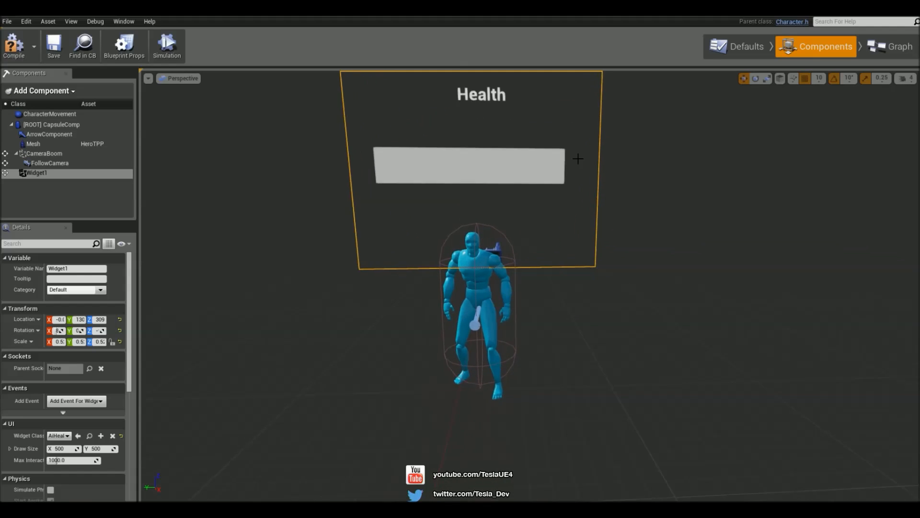
{"action": "left_click", "coordinate": [894, 46]}
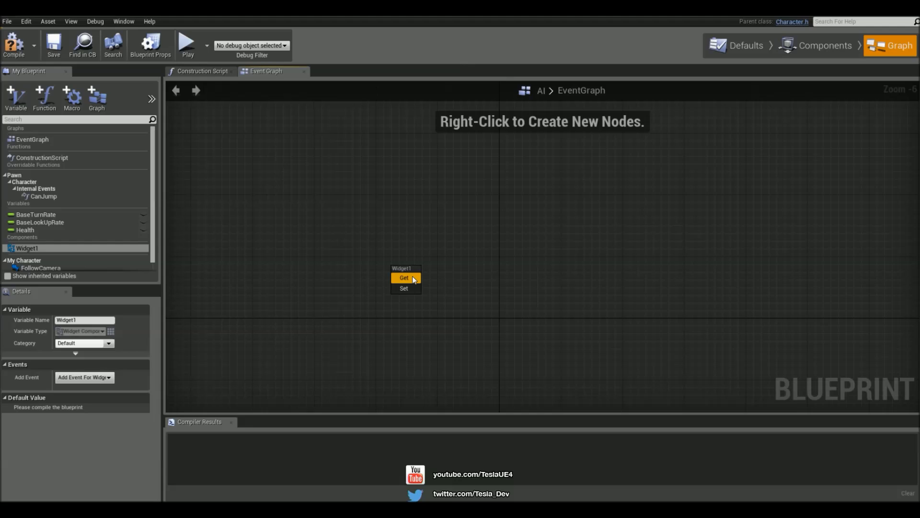
- Add a Widget1 getter, a Get User Widget Object node, and a Cast To AiHealth
{"action": "left_click", "coordinate": [403, 278]}
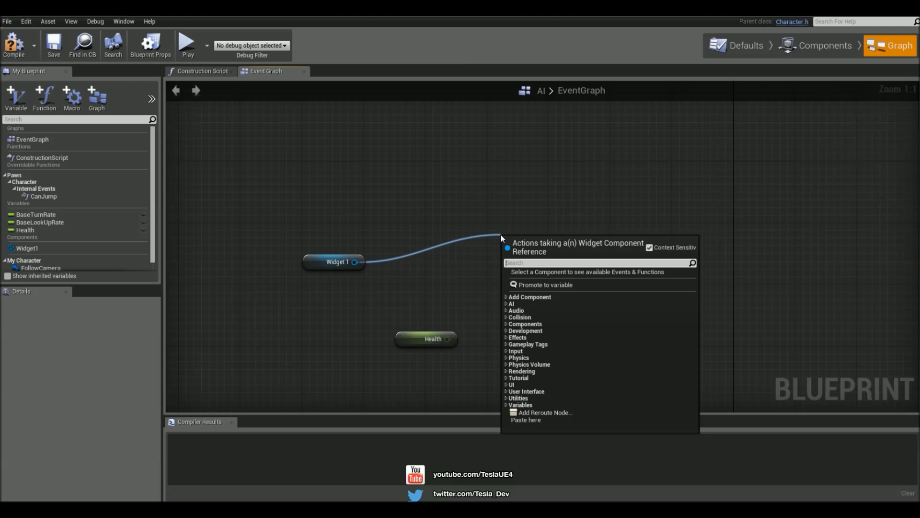
{"action": "type", "text": "get user"}
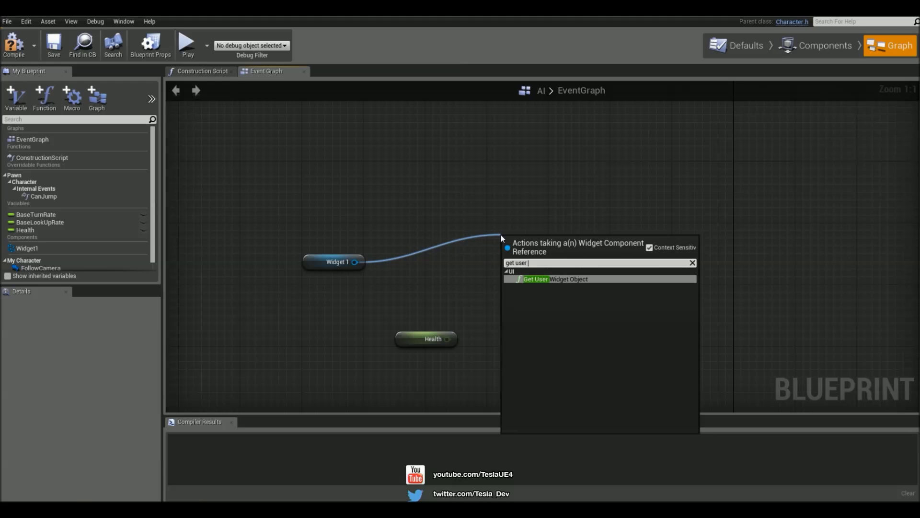
{"action": "left_click", "coordinate": [534, 279]}
{"action": "type", "text": "cast t"}
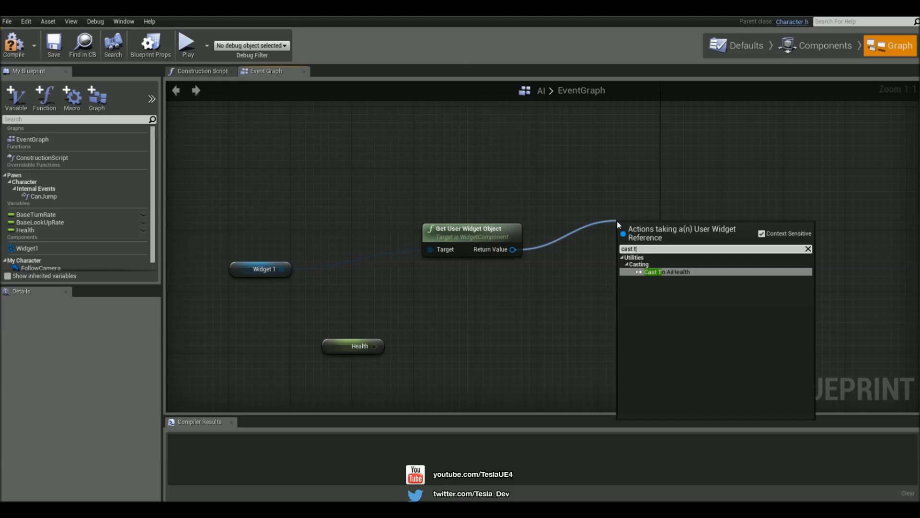
{"action": "left_click", "coordinate": [666, 271]}
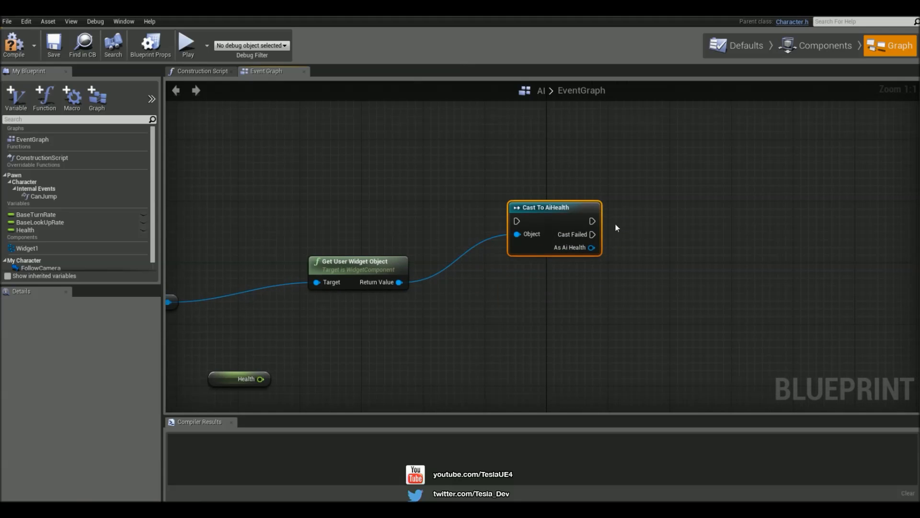
{"action": "left_click_drag", "start_coordinate": [590, 247], "coordinate": [624, 294]}
{"action": "type", "text": "set"}
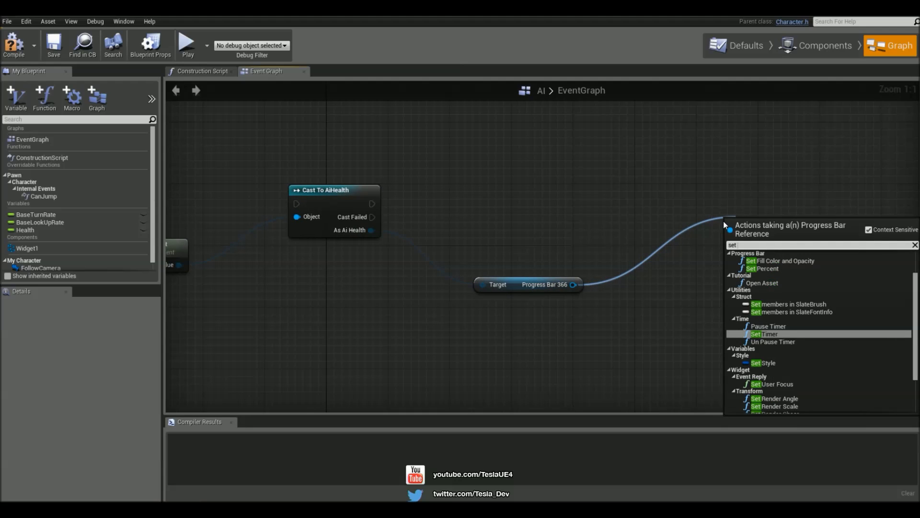
- Add Set Percent fed by Health divided by 100, and reposition the Cast To AiHealth node
{"action": "left_click", "coordinate": [761, 268]}
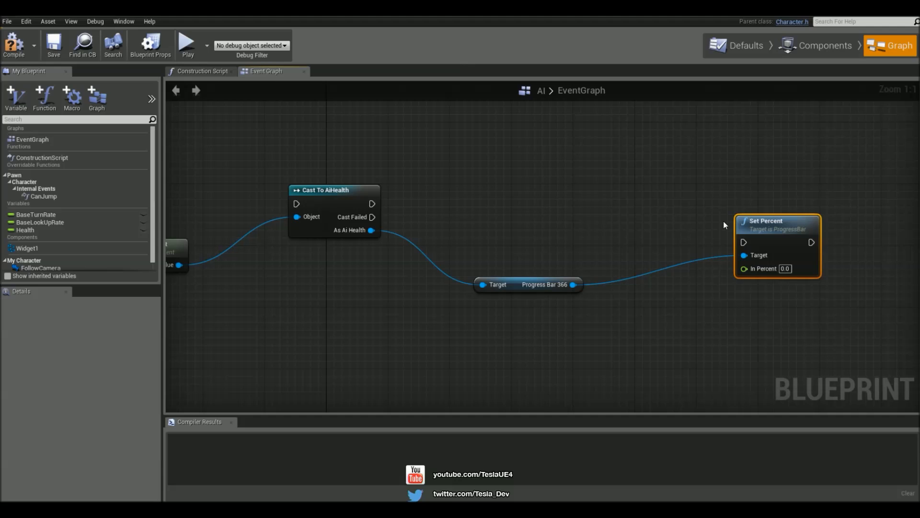
{"action": "left_click", "coordinate": [24, 229]}
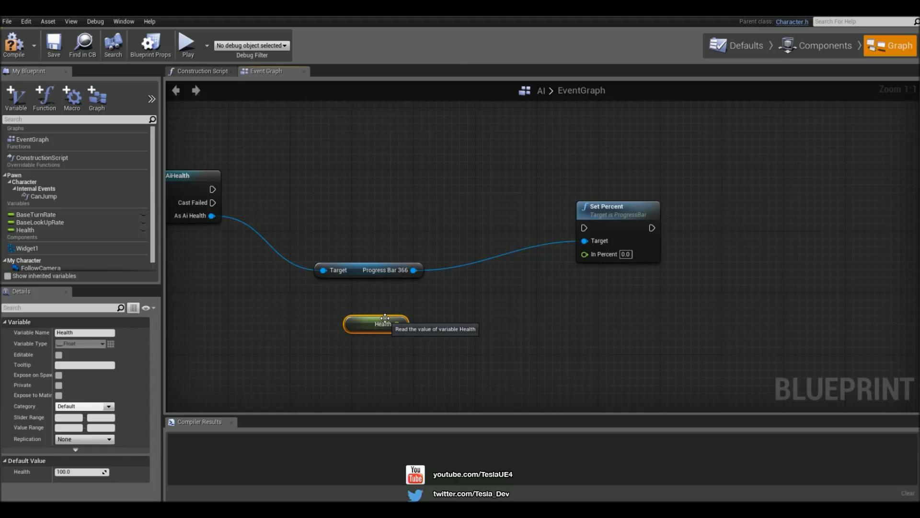
{"action": "left_click_drag", "start_coordinate": [398, 323], "coordinate": [426, 330]}
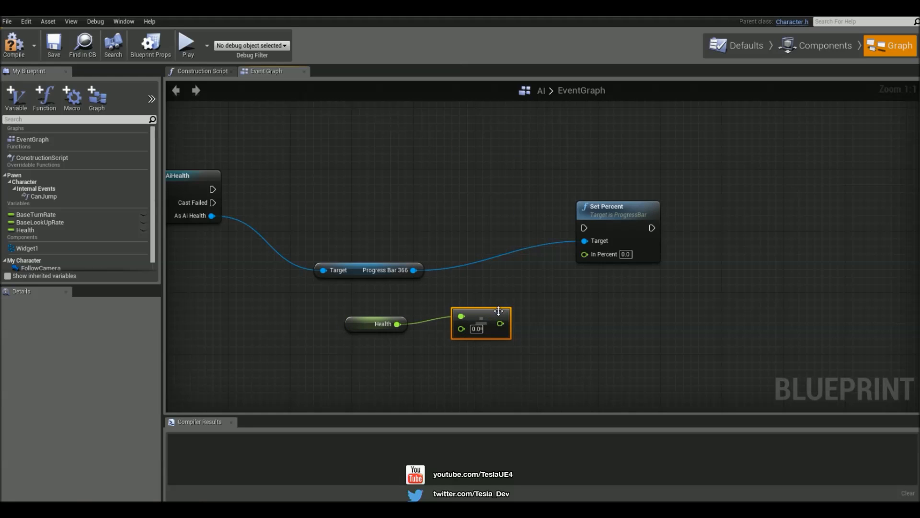
{"action": "type", "text": "100"}
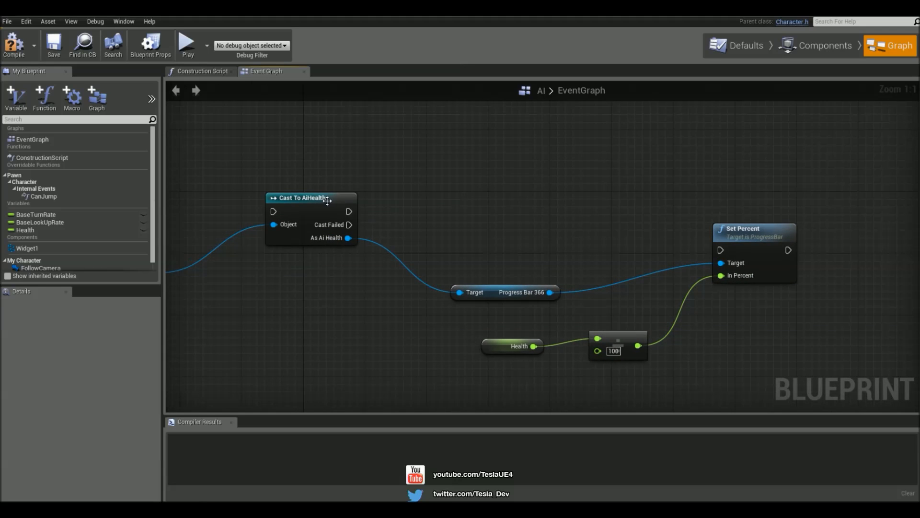
{"action": "left_click_drag", "start_coordinate": [348, 211], "coordinate": [721, 250]}
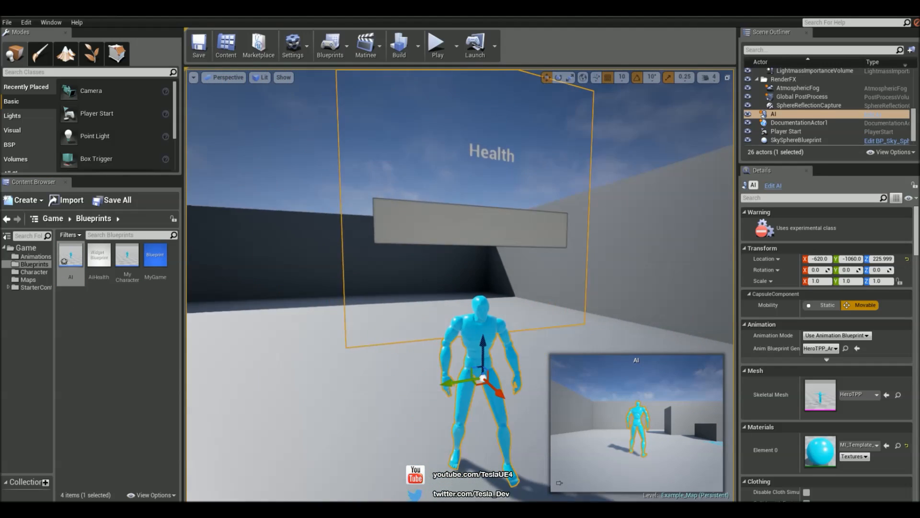
- Open the AI blueprint via Edit AI to view its Event Tick health-bar chain
{"action": "left_click", "coordinate": [437, 45]}
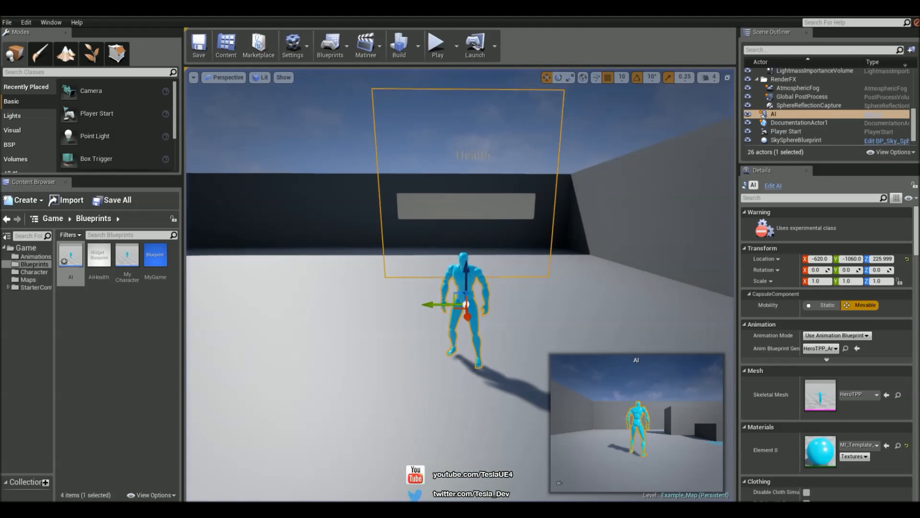
{"action": "left_click", "coordinate": [330, 45]}
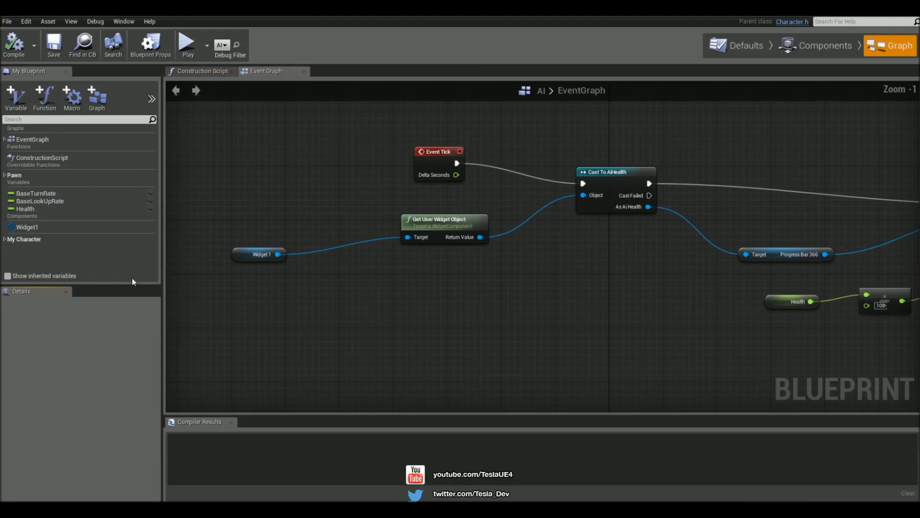
{"action": "mouse_move", "coordinate": [141, 210]}
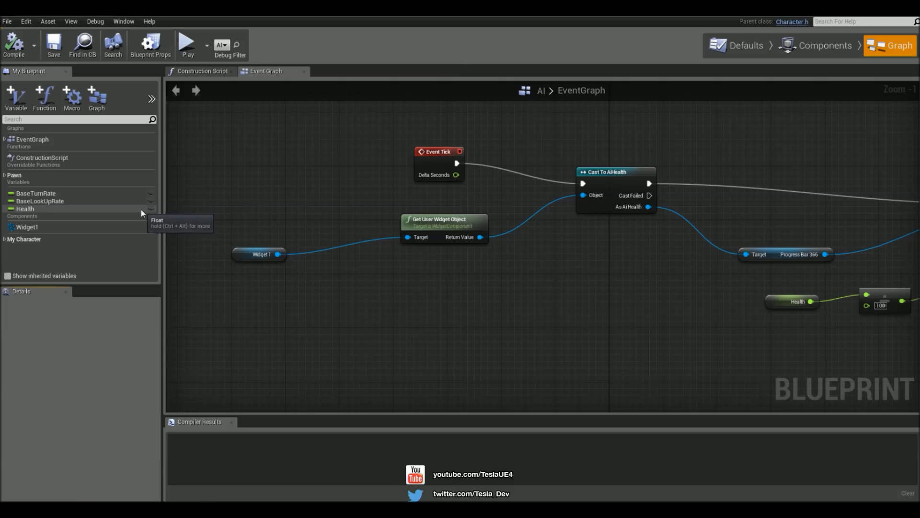
- Toggle the eye icon on Health so it is editable per instance
{"action": "left_click", "coordinate": [25, 208]}
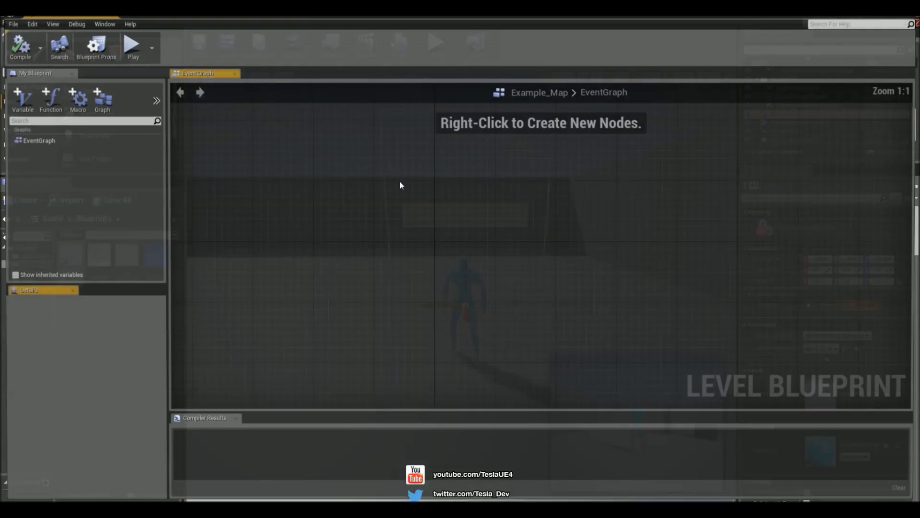
- Wire an AI reference's Health into a Float - Float node in the level blueprint, then test-play
{"action": "right_click", "coordinate": [400, 185]}
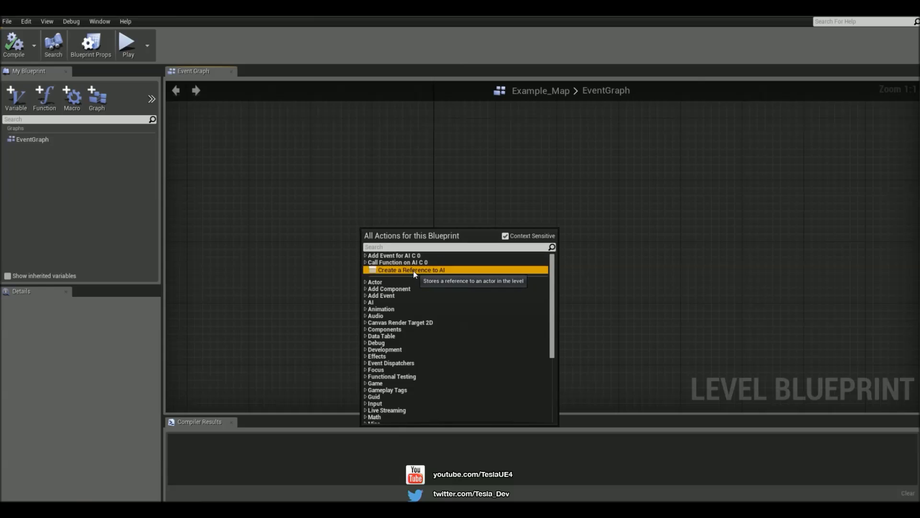
{"action": "left_click", "coordinate": [411, 269]}
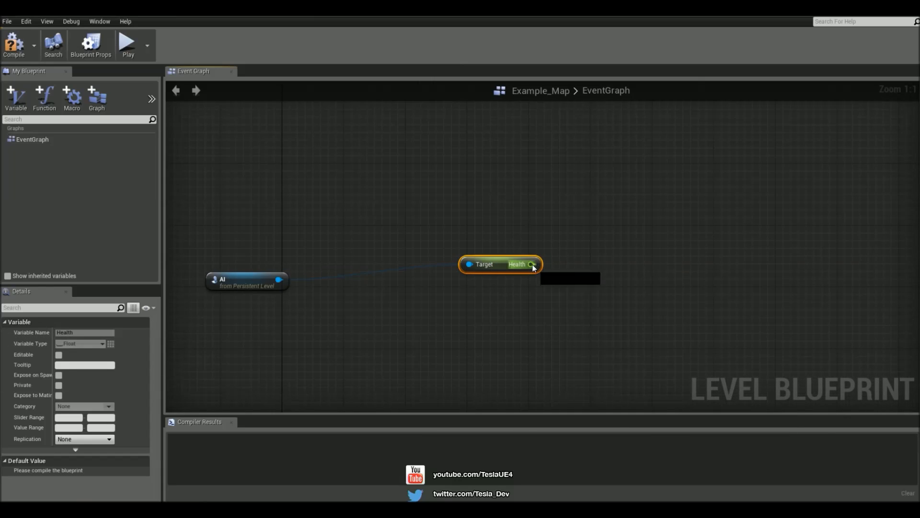
{"action": "left_click_drag", "start_coordinate": [531, 264], "coordinate": [631, 249]}
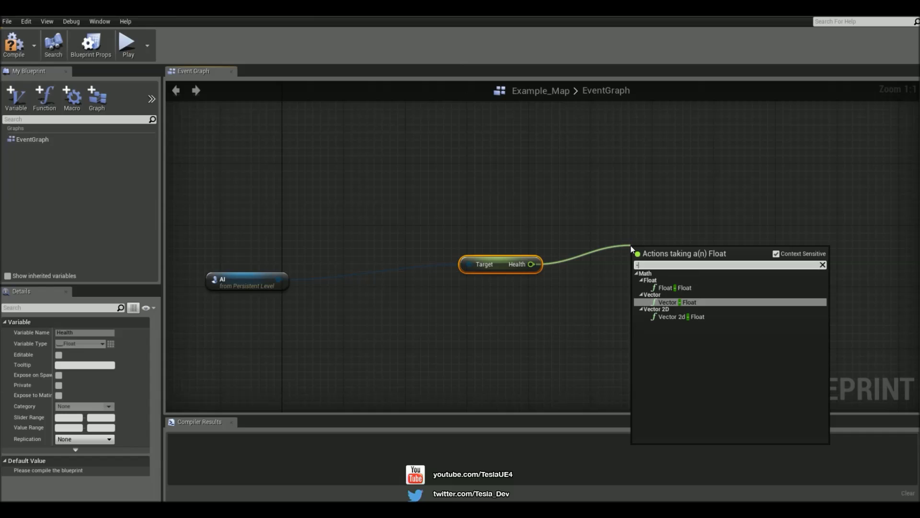
{"action": "left_click", "coordinate": [669, 288]}
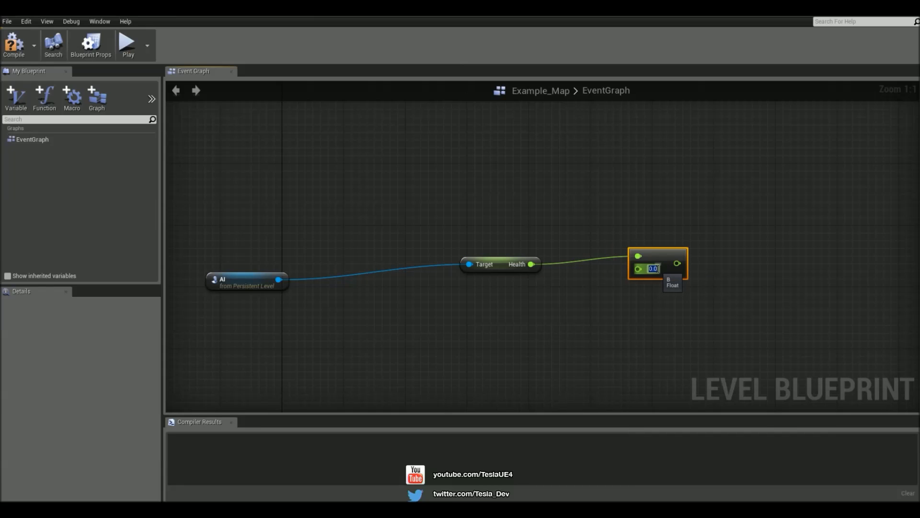
{"action": "left_click_drag", "start_coordinate": [280, 280], "coordinate": [723, 154]}
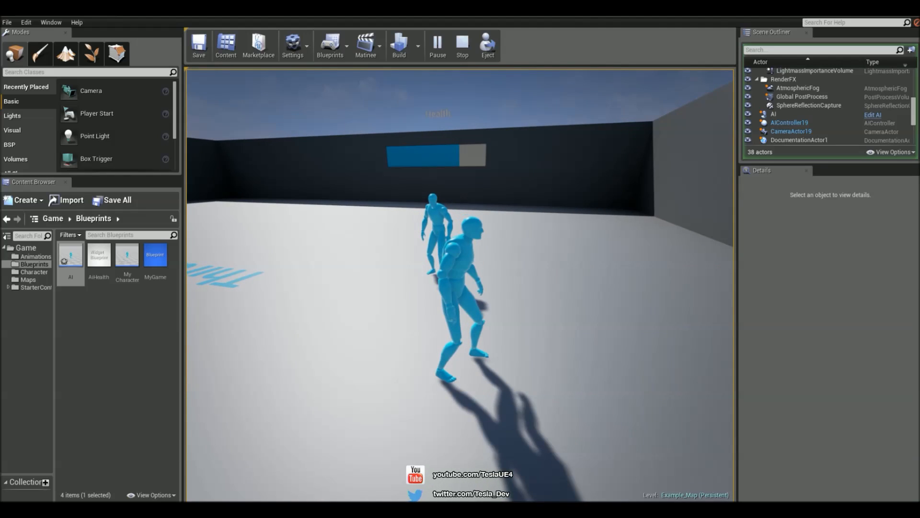
{"action": "left_click", "coordinate": [462, 46]}
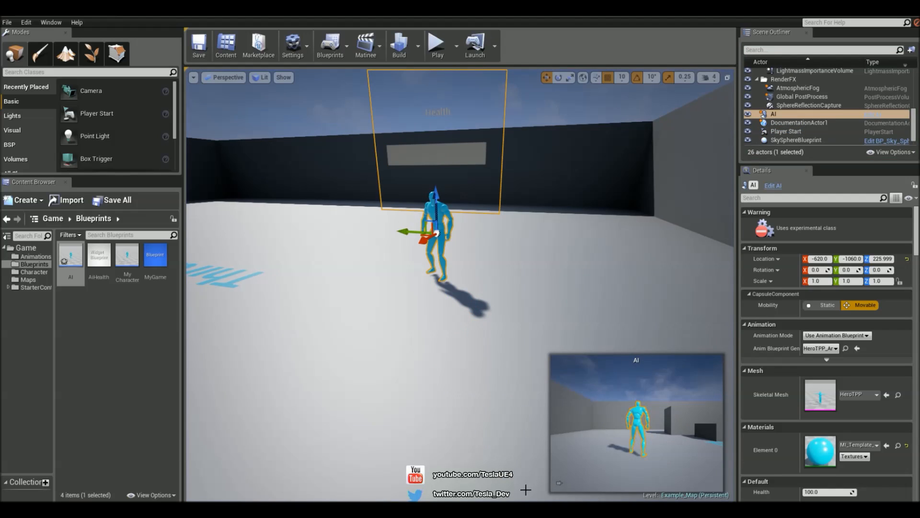